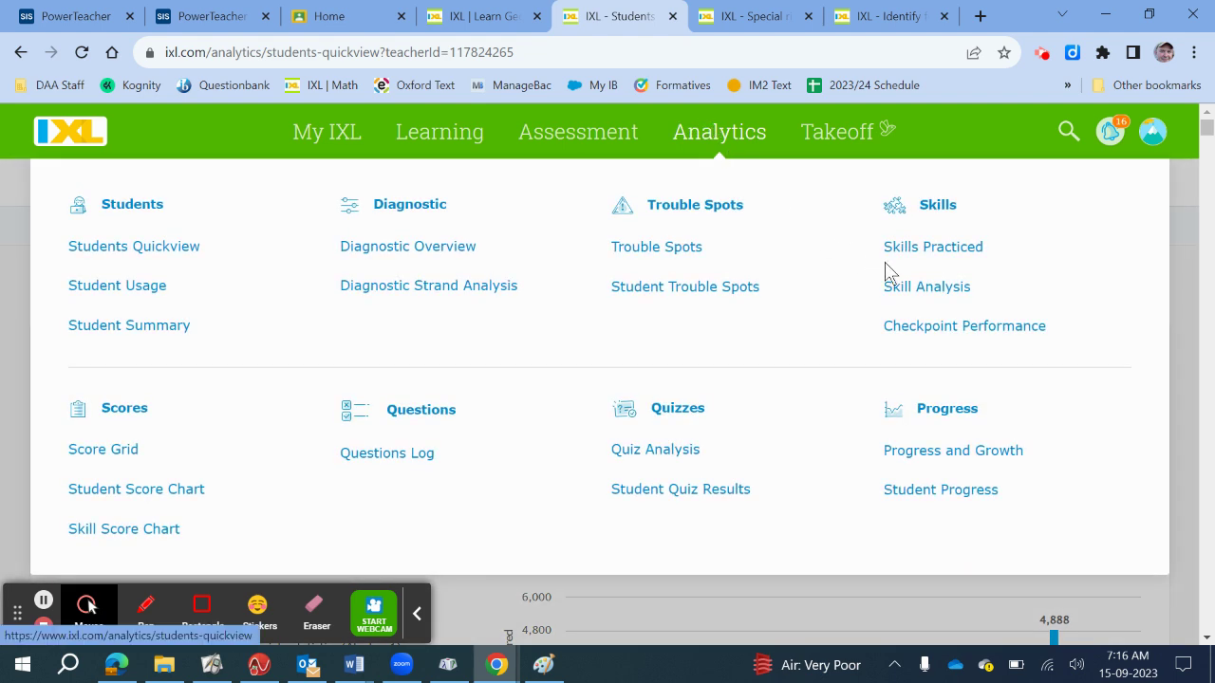
Open the Skill Analysis report from the Analytics menu's Skills section
click(926, 287)
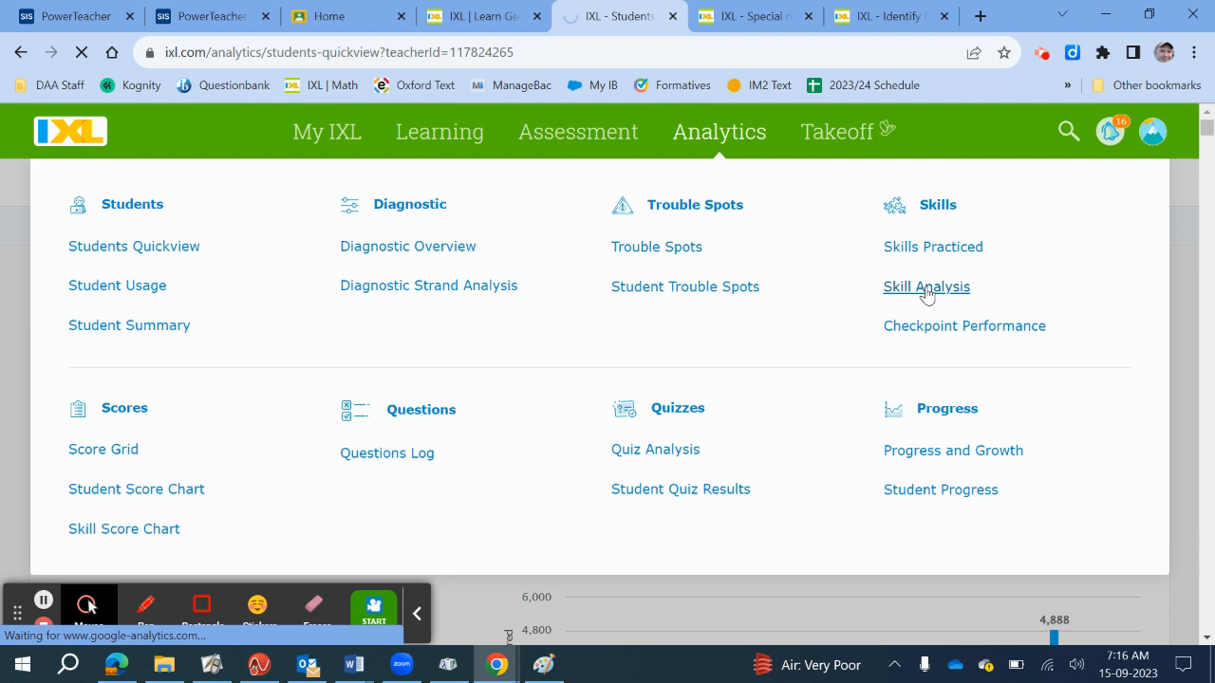
click(926, 287)
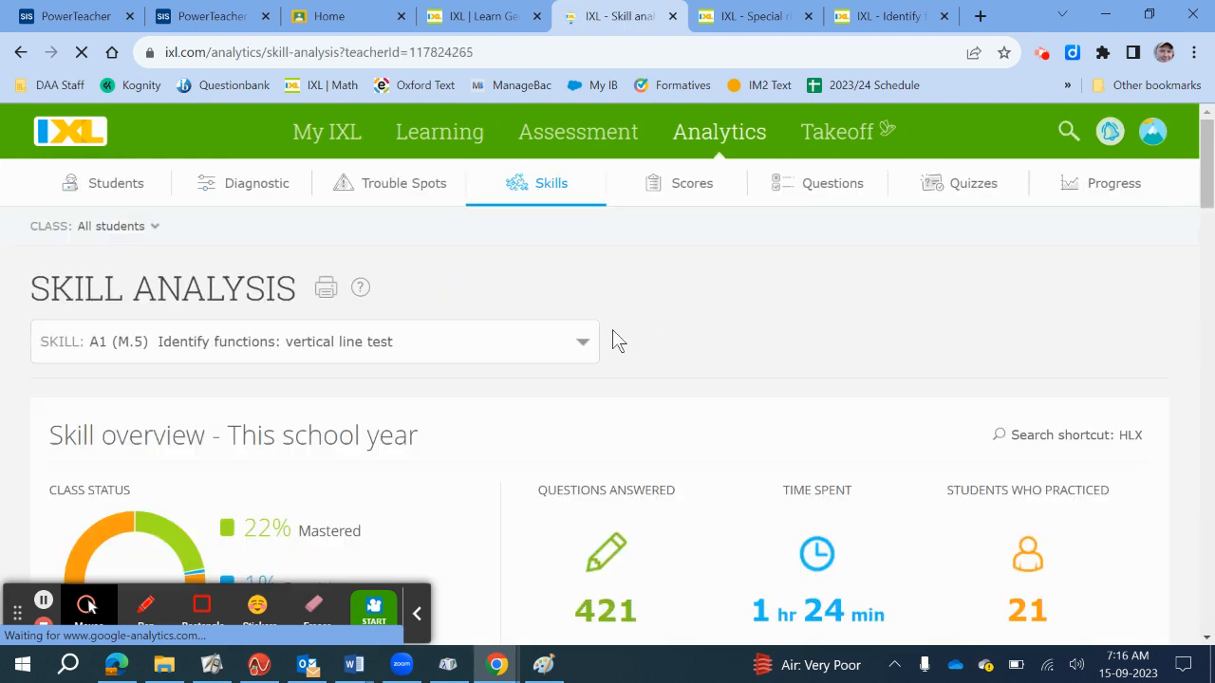
Switch the analysed skill to Algebra 1 '4. Identify functions' via Grades > Alg 1
click(315, 342)
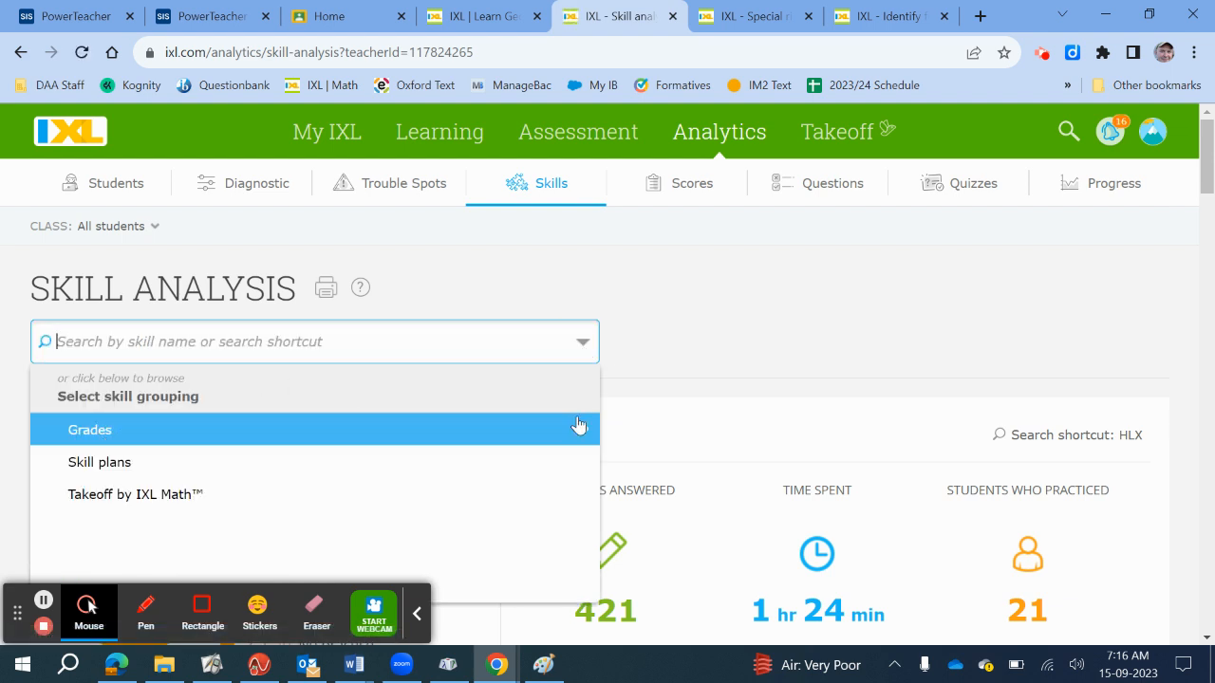
click(89, 430)
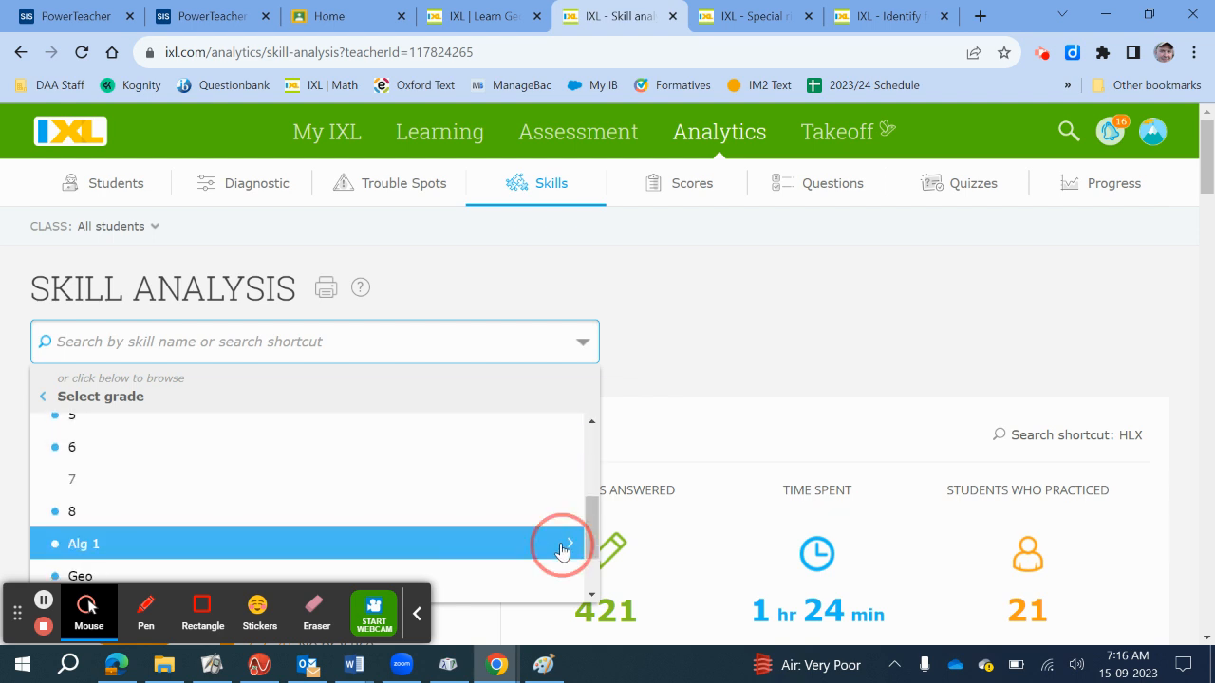
click(563, 553)
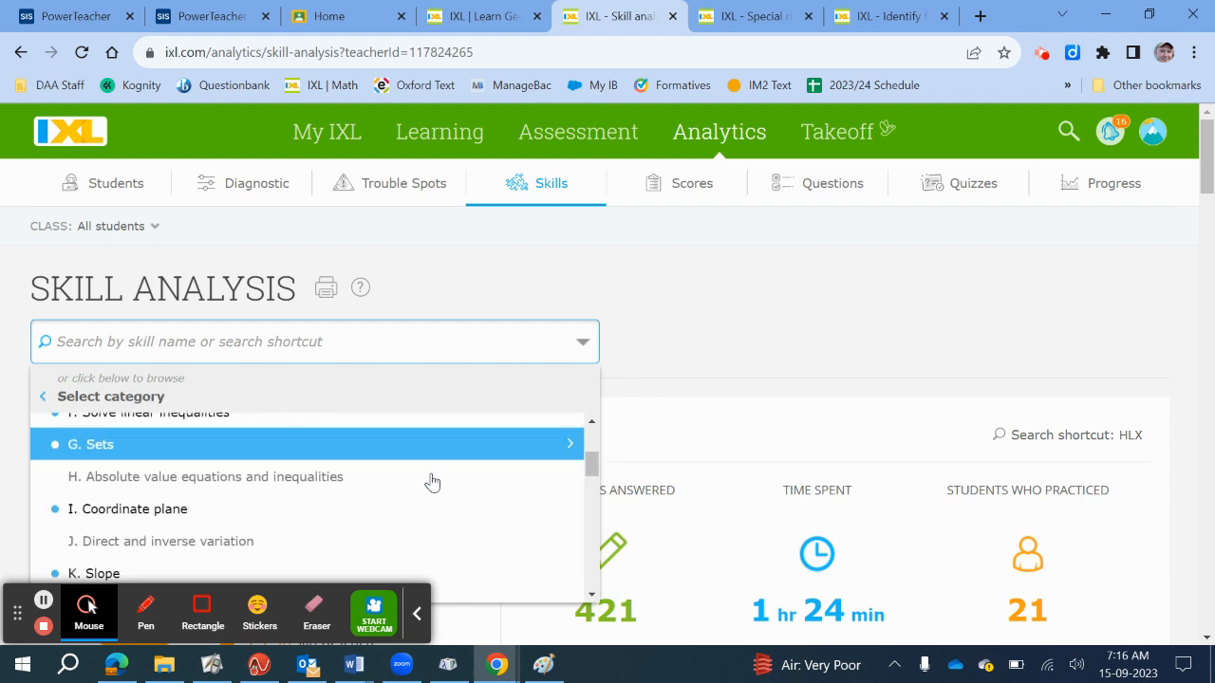
scroll(down, 3)
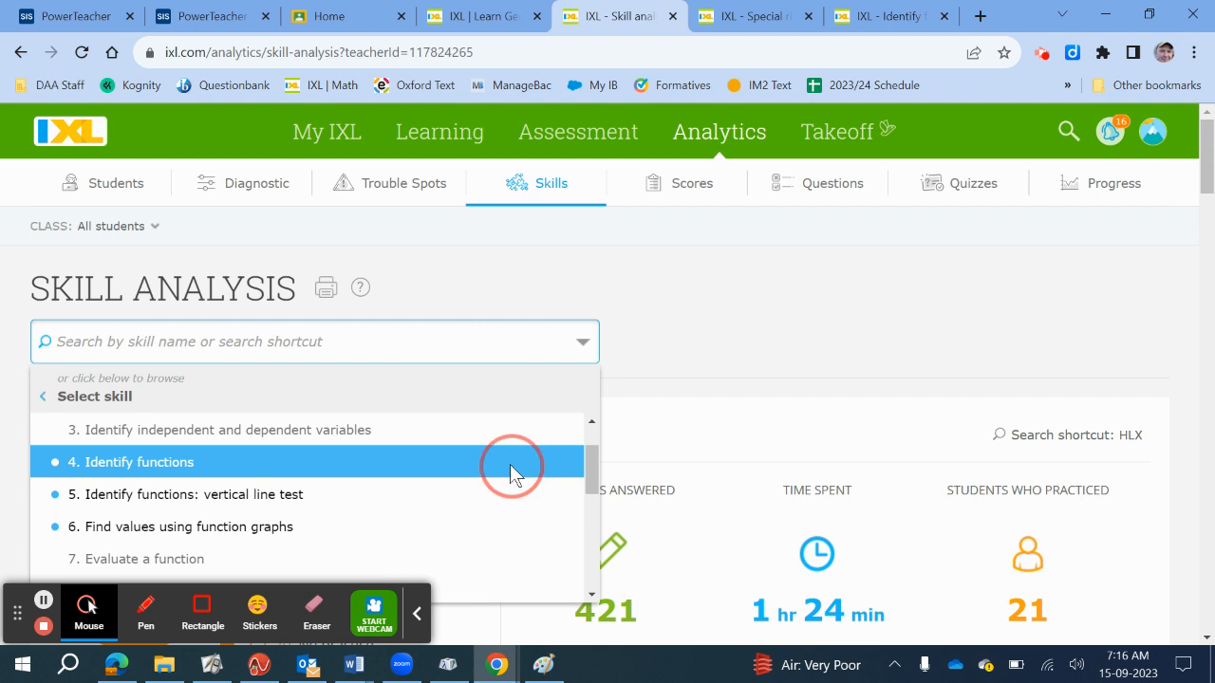
click(138, 462)
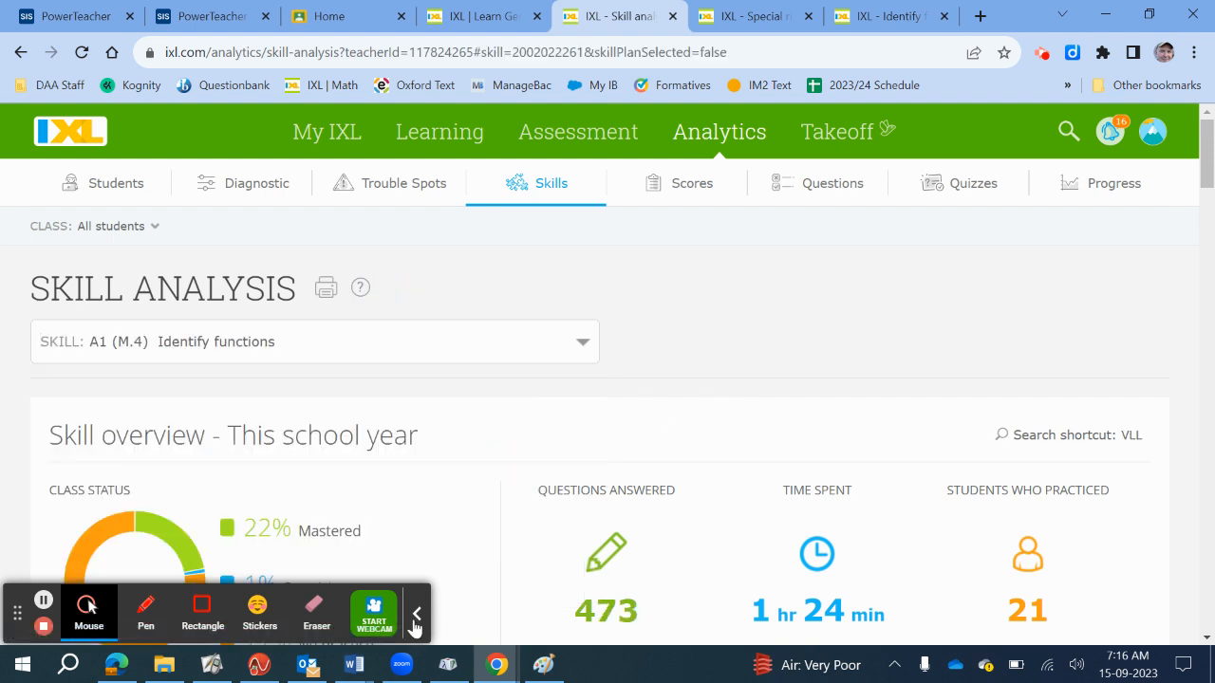
scroll(down, 3)
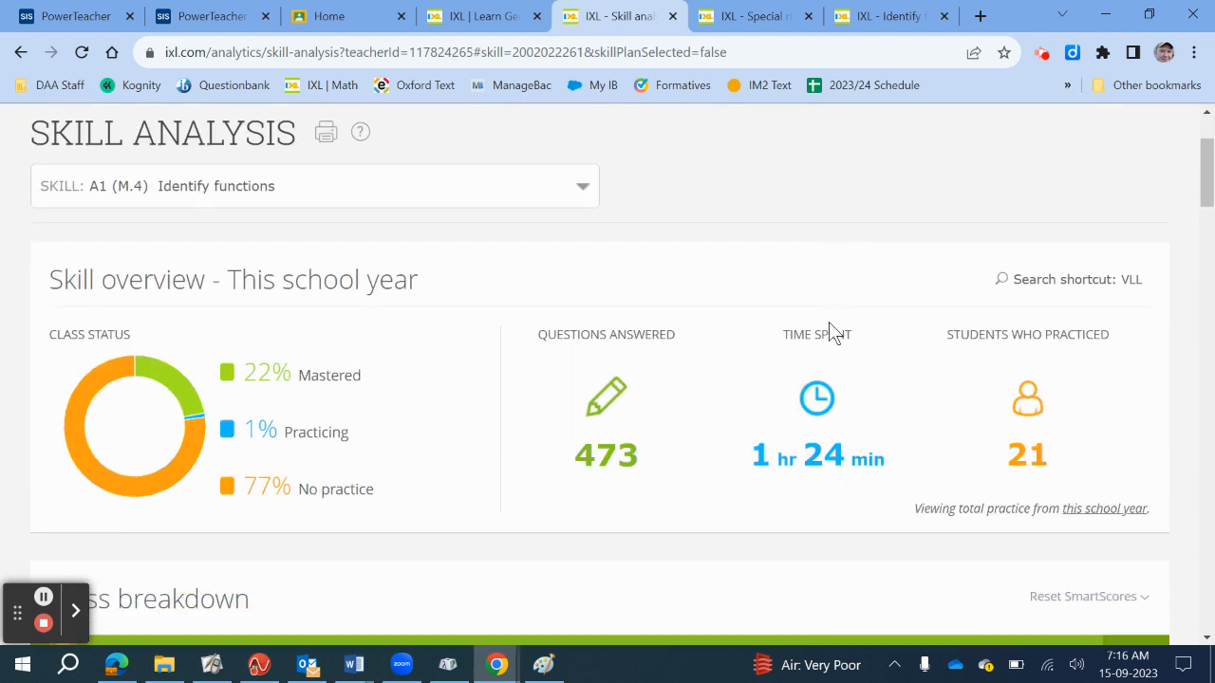
scroll(down, 3)
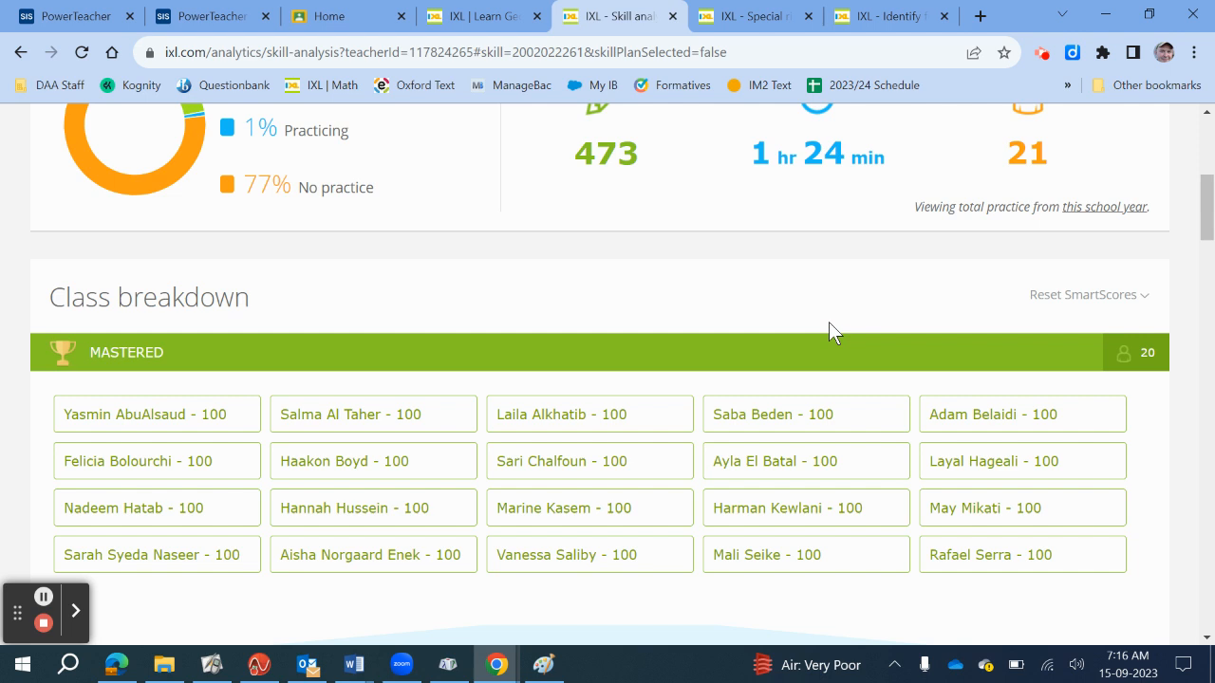
mouse_move(1074, 299)
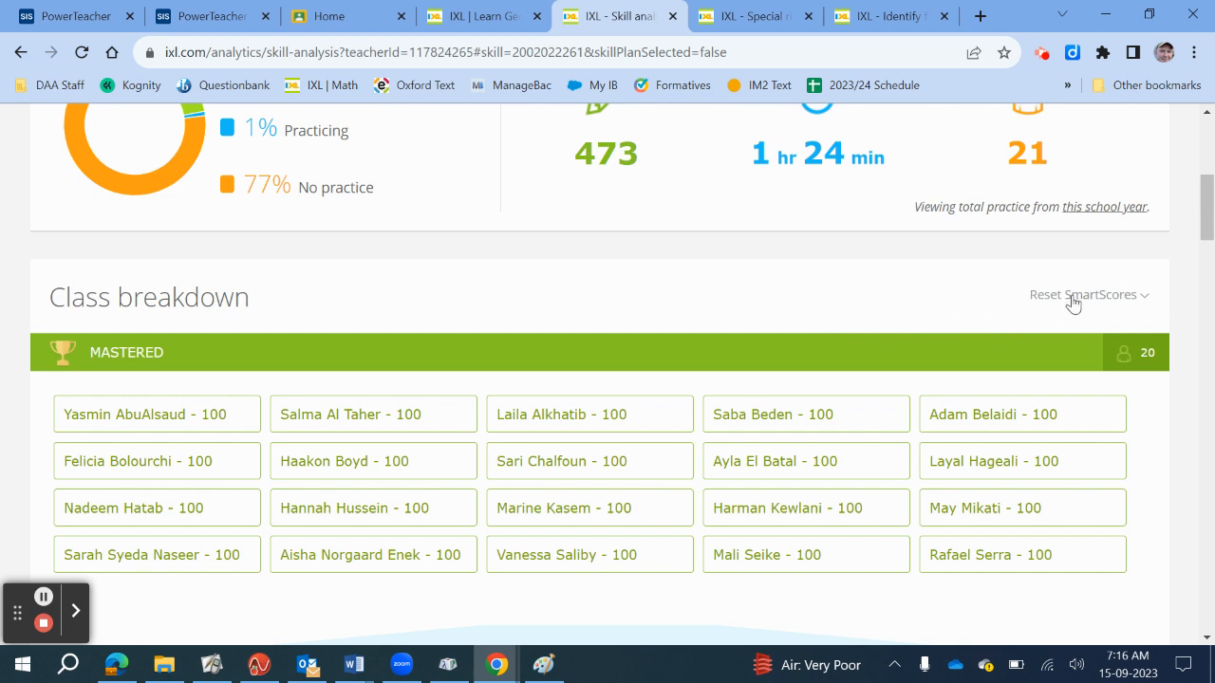
scroll(up, 3)
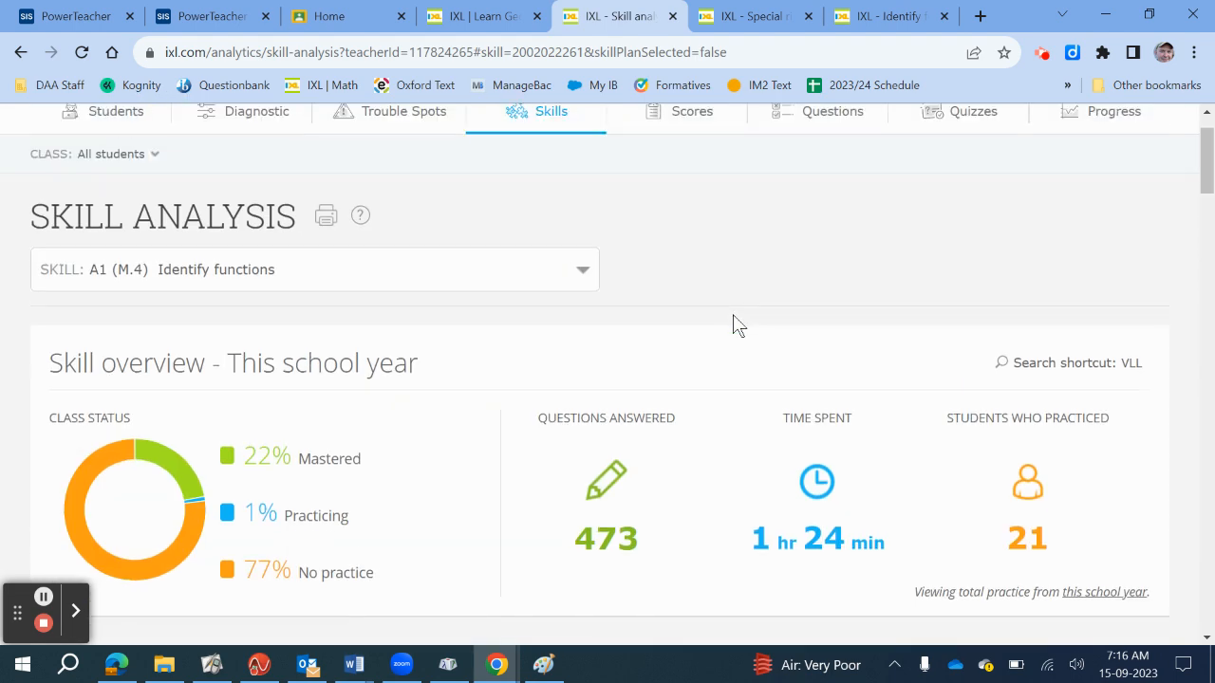